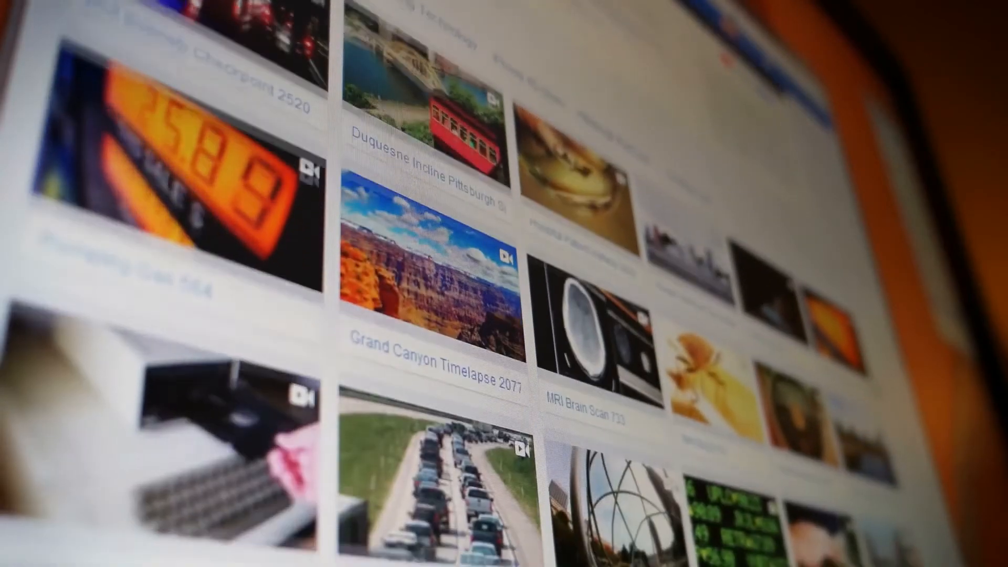
{"action": "scroll", "scroll_direction": "down", "scroll_amount": 3}
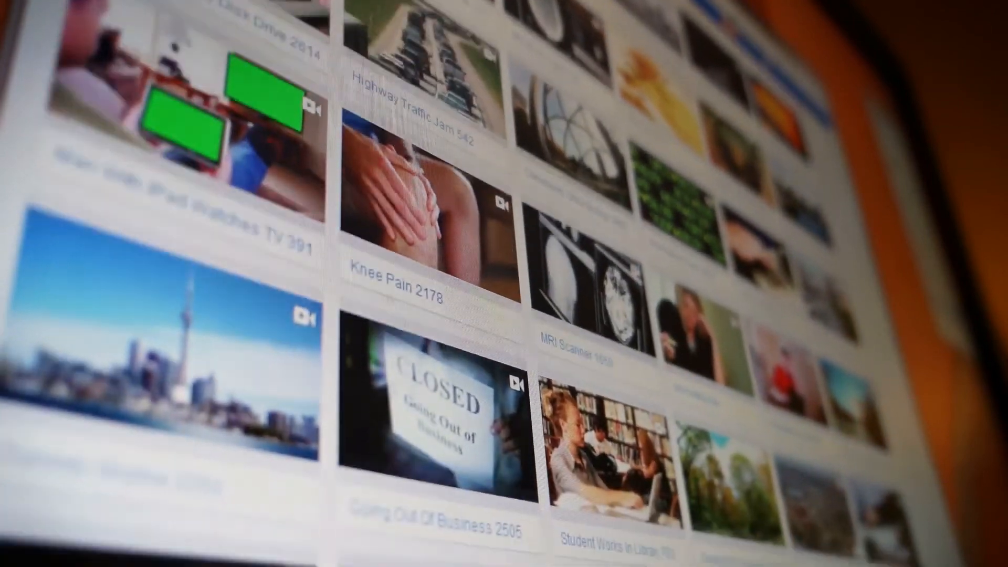
{"action": "scroll", "scroll_direction": "down", "scroll_amount": 3}
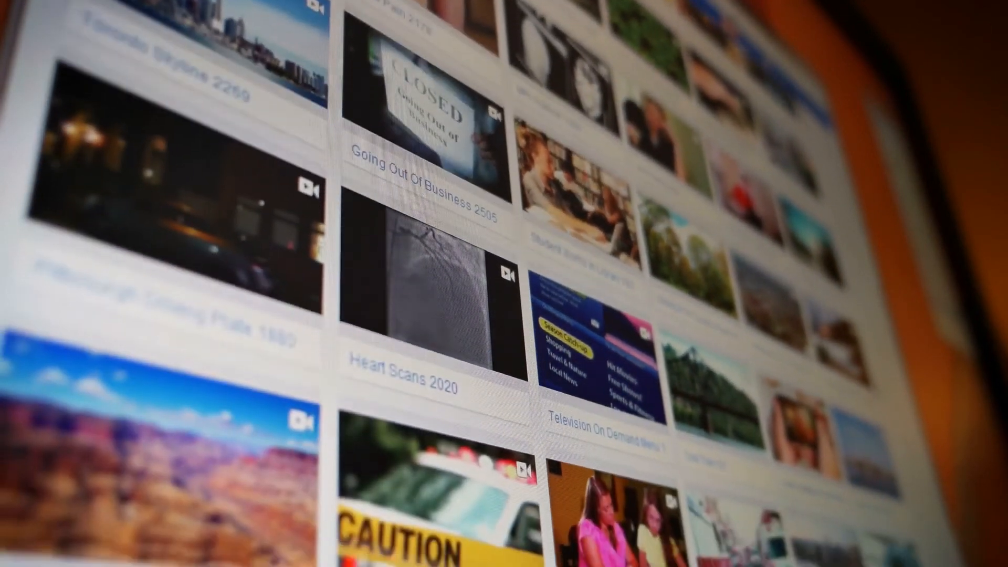